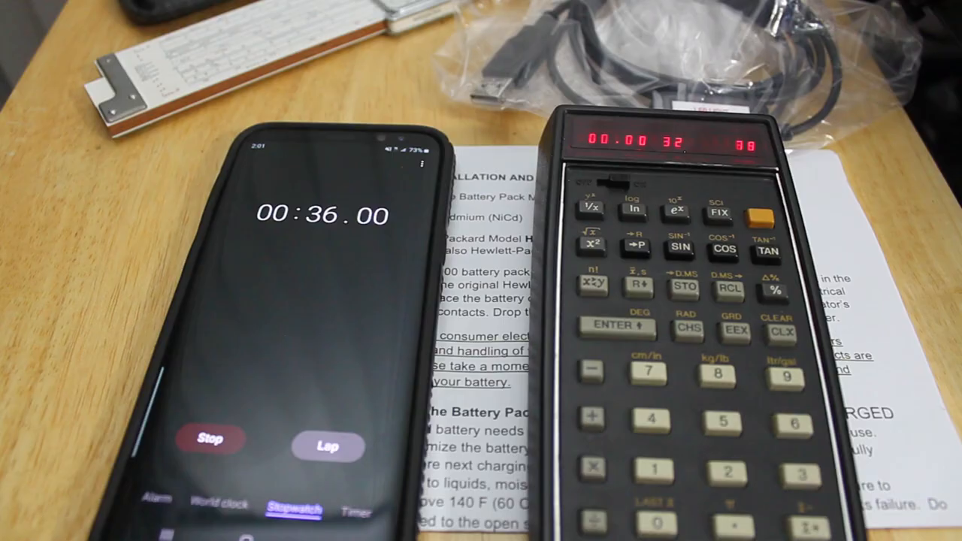
# - Bring up the eBay tab with sold HP-45 calculator listings
pyautogui.click(210, 439)
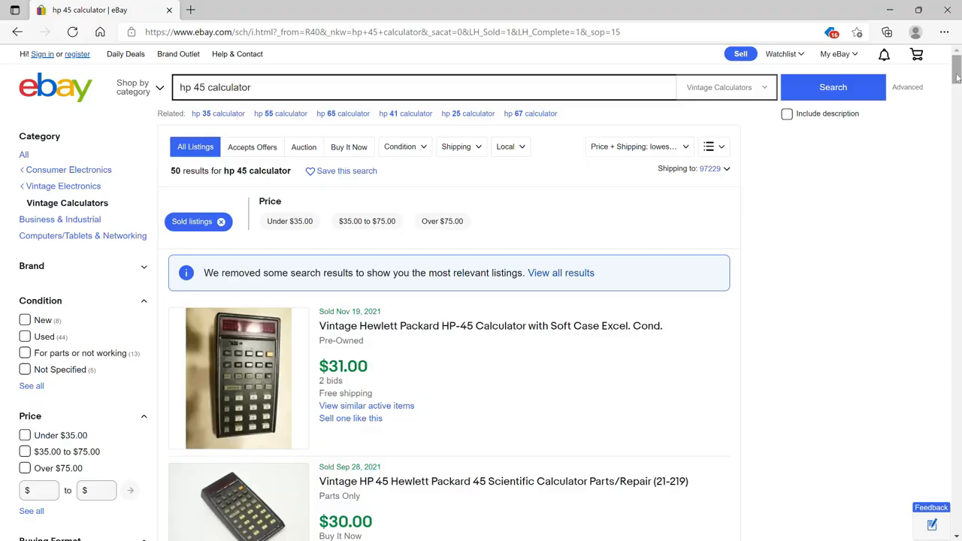
# - Review eBay's sold HP-45 listings priced near thirty dollars, then switch to the Flickr Apple-rug photo
pyautogui.scroll(-3)
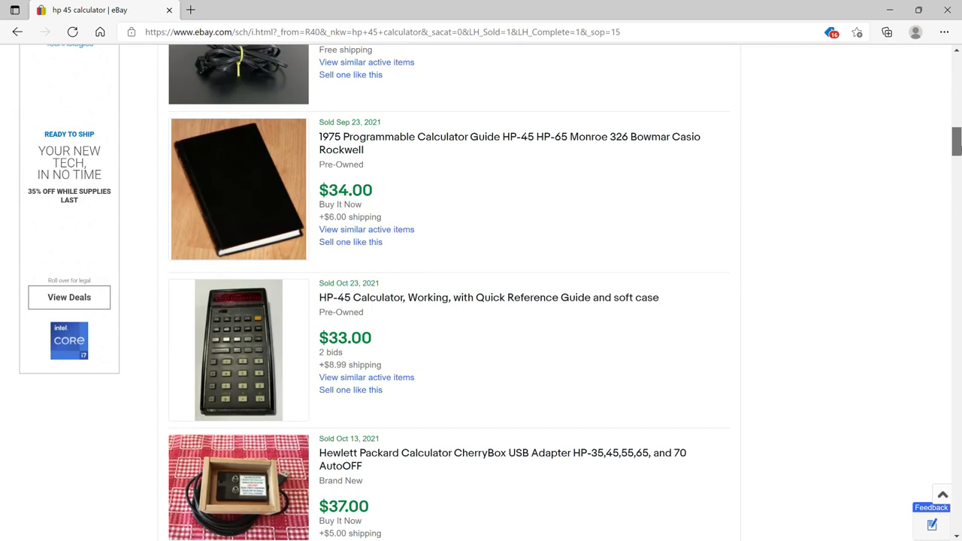
pyautogui.scroll(-3)
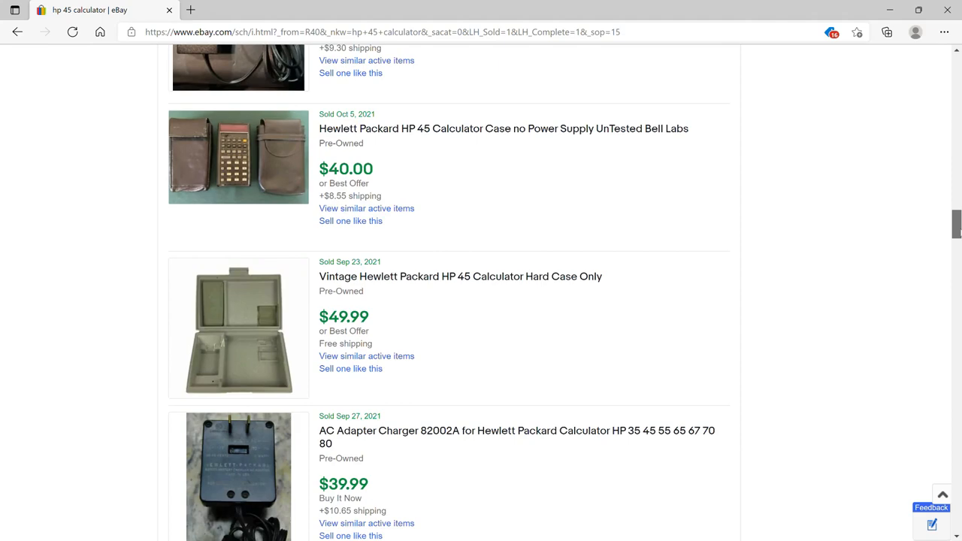
pyautogui.click(252, 9)
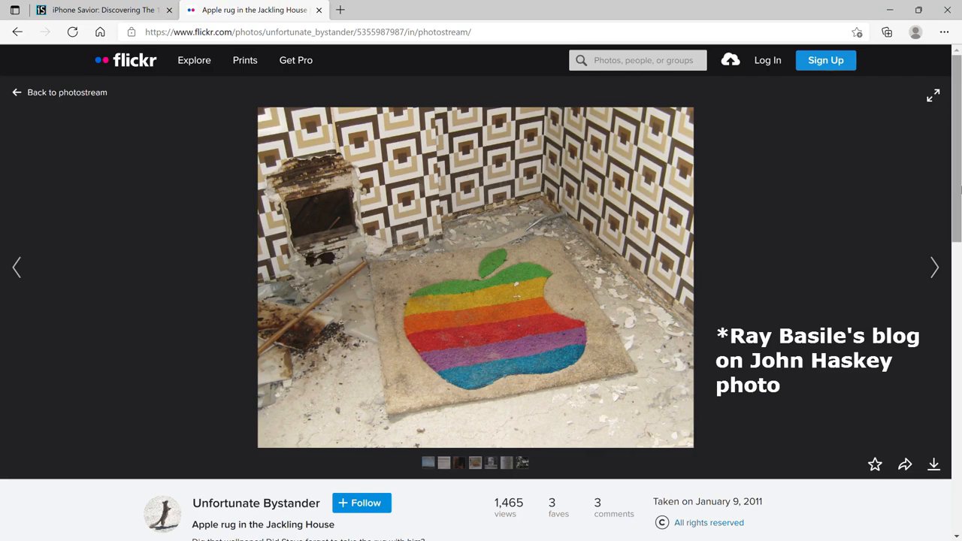
# - View the Jackling House Apple rug photo on Flickr before moving to the iPhone Savior post
pyautogui.scroll(-3)
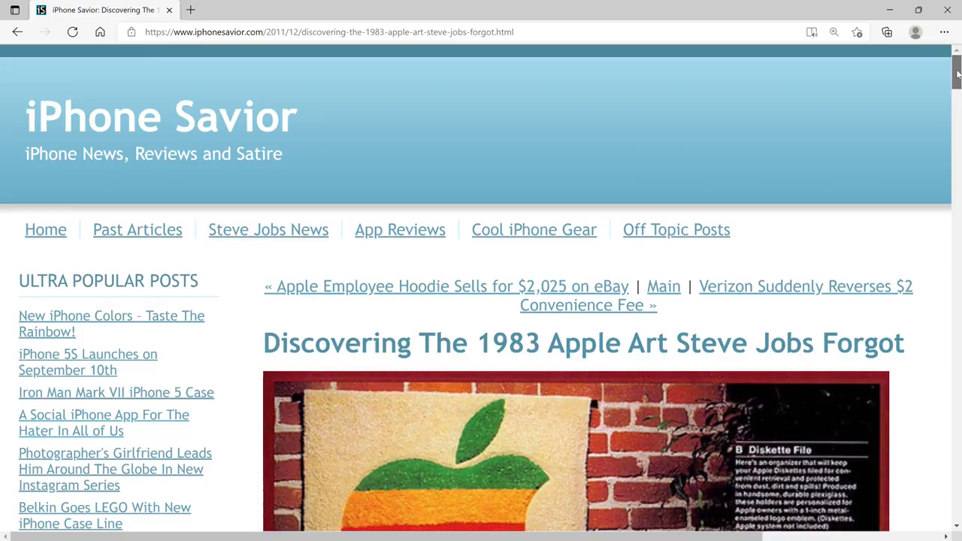
# - Read the Myra Burg Apple art post past the Nine Lives tapestry to the Quiet Oboes photo
pyautogui.scroll(-3)
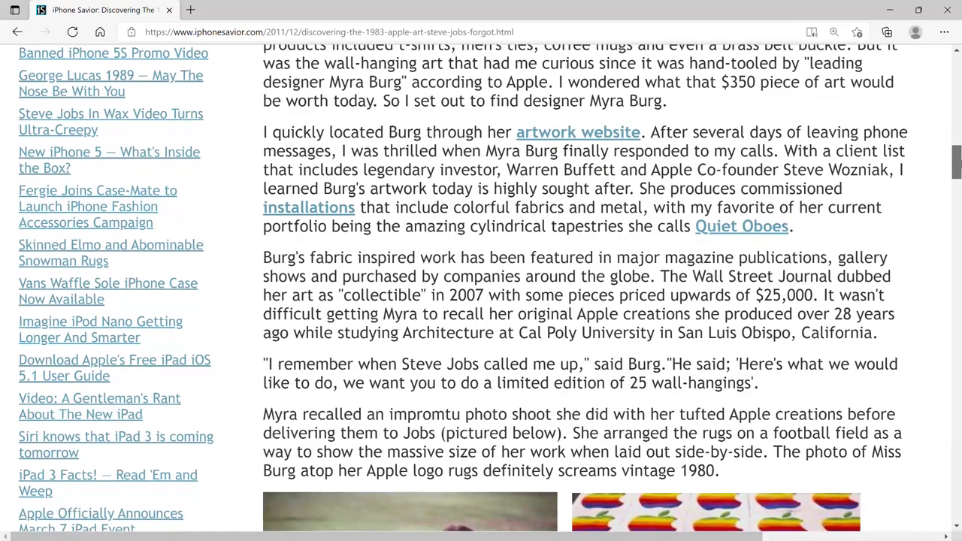
pyautogui.scroll(-3)
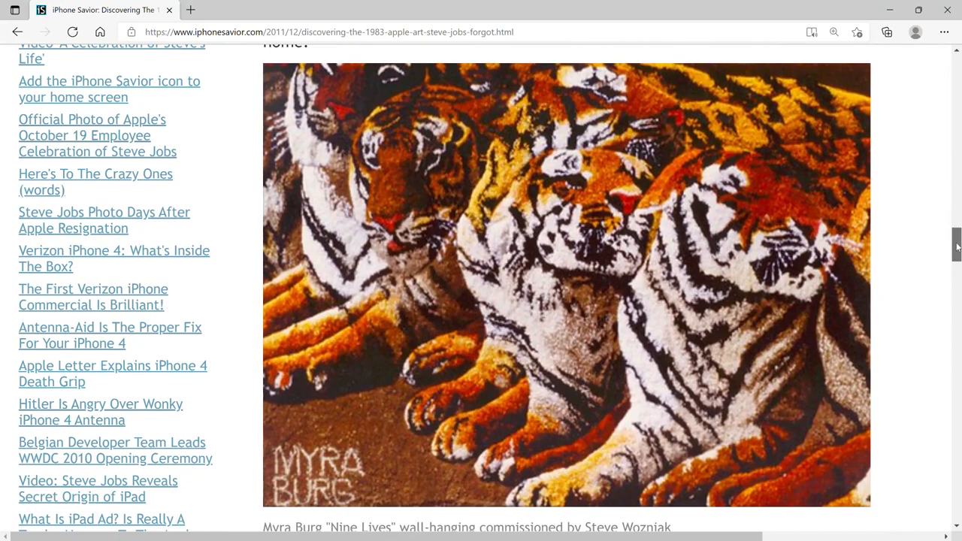
pyautogui.scroll(-3)
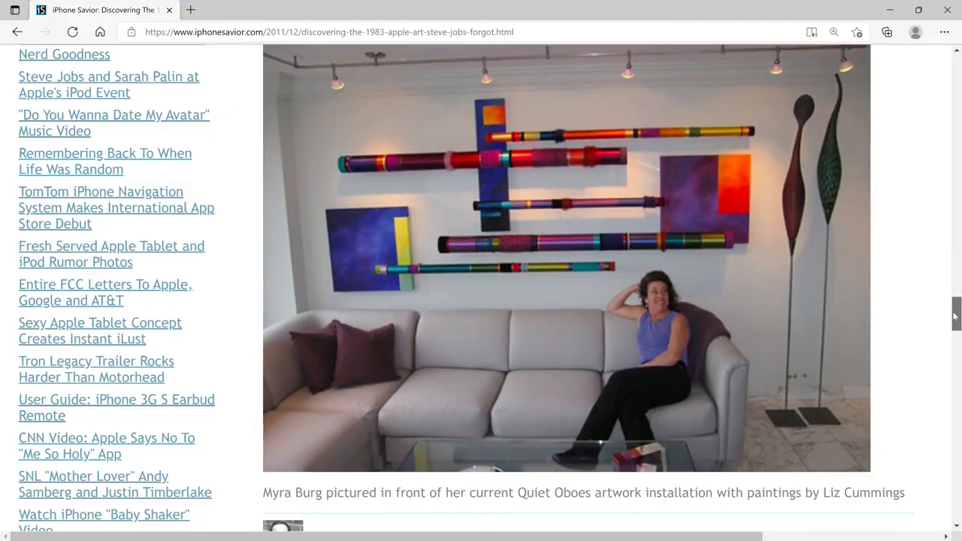